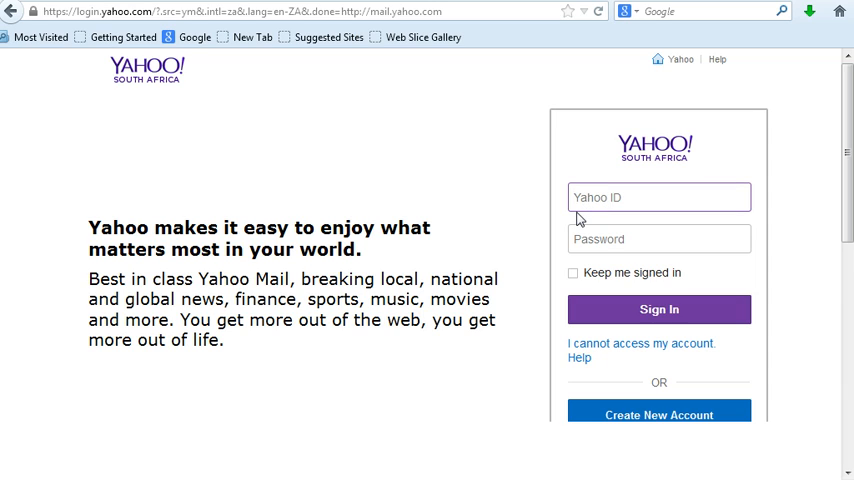
# Step: Enter the test Yahoo email address in the Yahoo ID box on the sign-in page
pyautogui.click(659, 197)
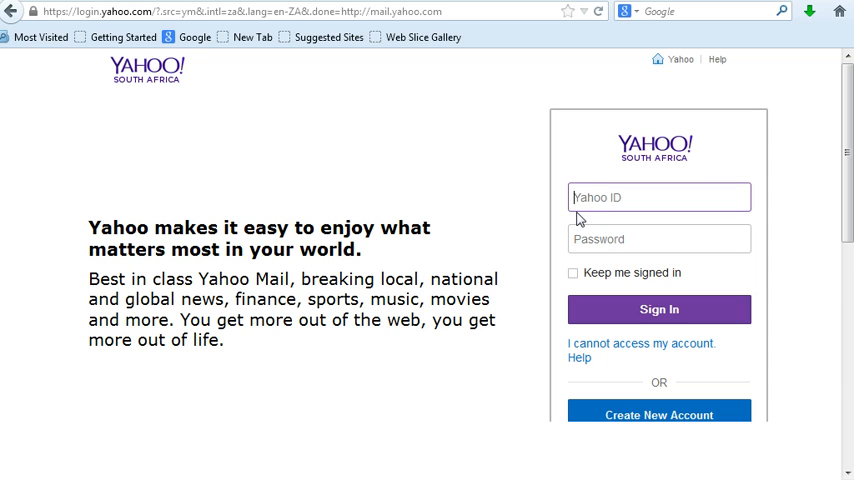
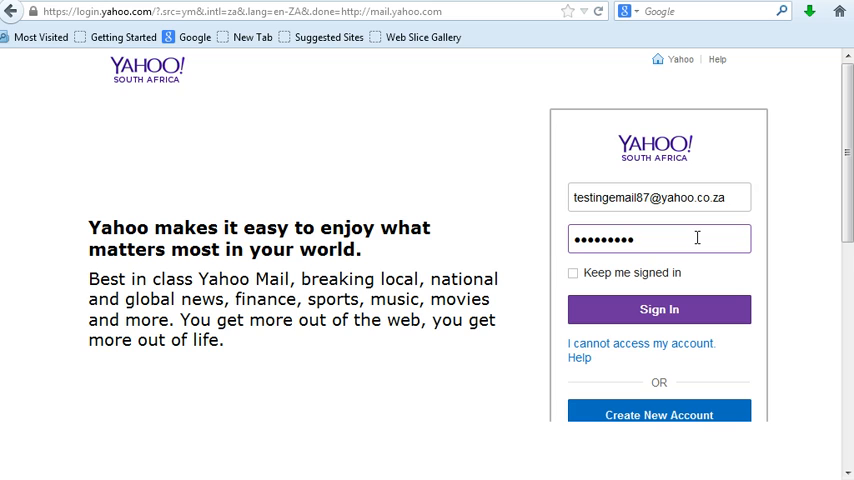
# Step: Finish entering the password and sign in to the Yahoo account
pyautogui.write('•')
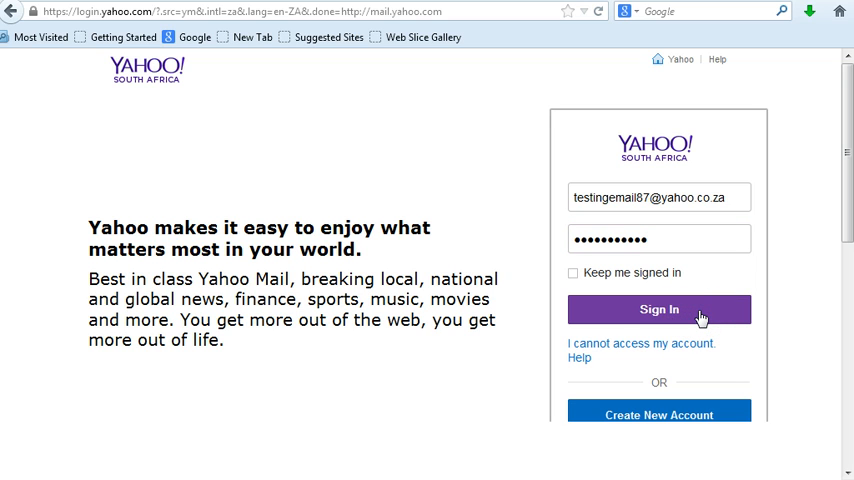
pyautogui.click(659, 309)
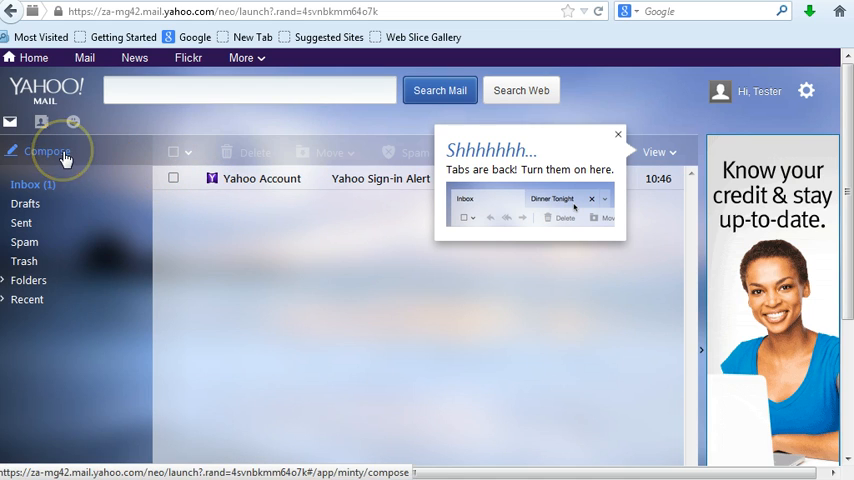
# Step: Start a new Yahoo message and add CC and BCC lines below the To field
pyautogui.click(46, 151)
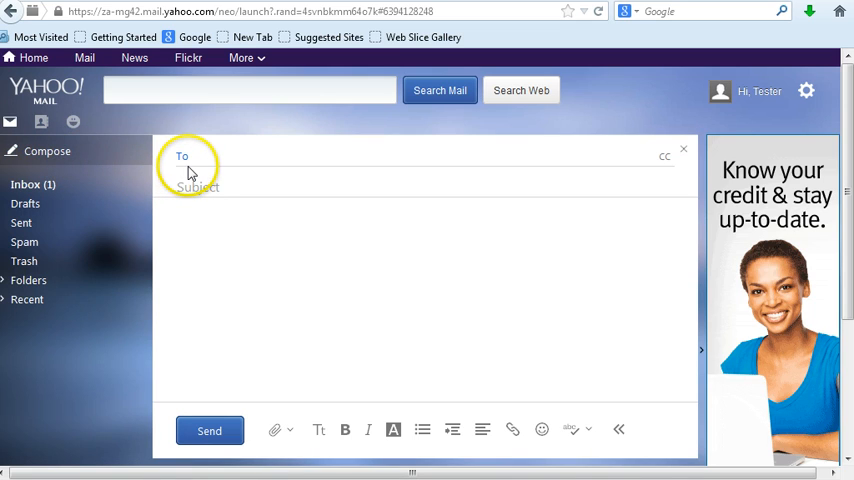
pyautogui.click(200, 160)
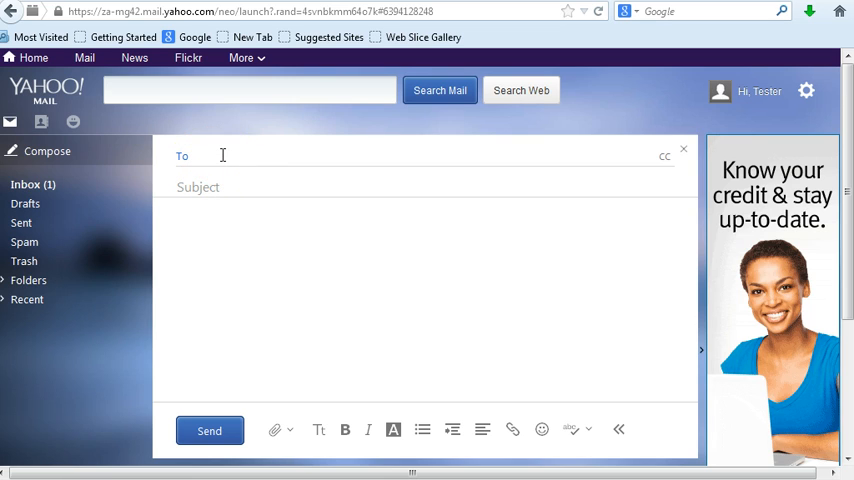
pyautogui.moveTo(621, 140)
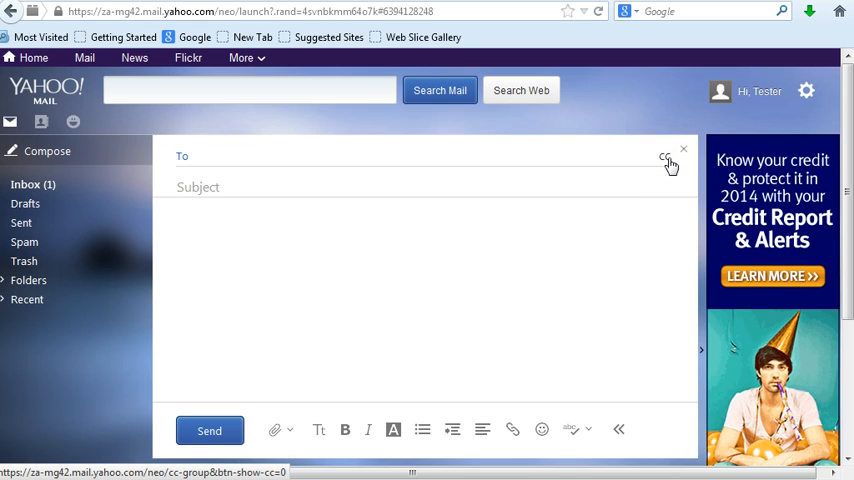
pyautogui.click(668, 160)
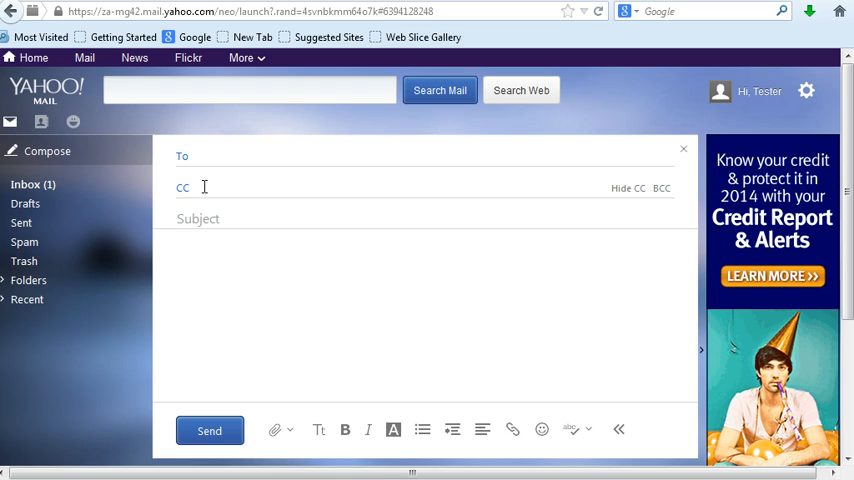
pyautogui.moveTo(590, 200)
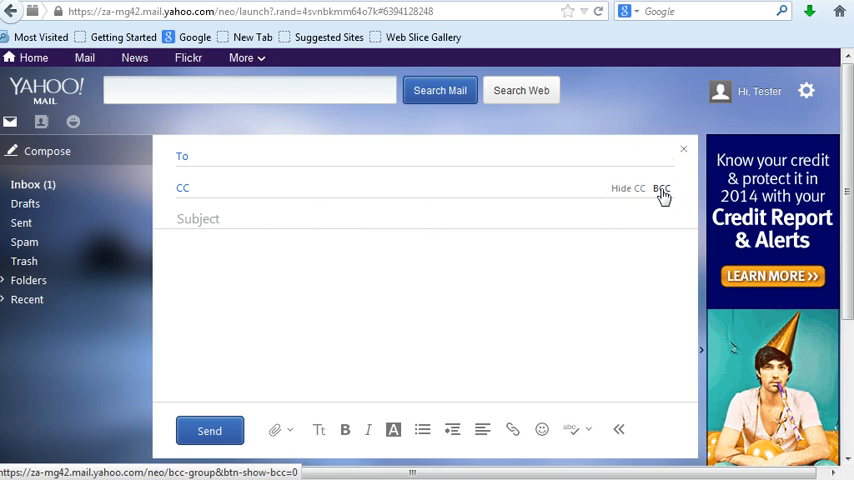
pyautogui.click(662, 189)
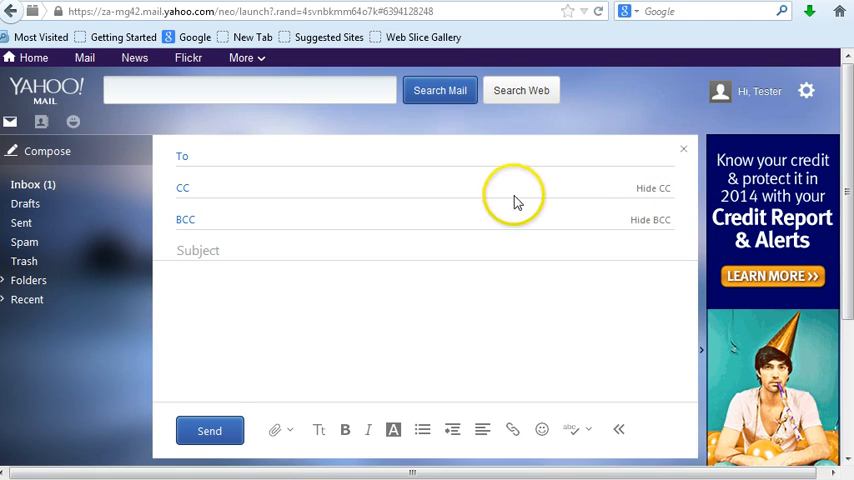
pyautogui.click(185, 219)
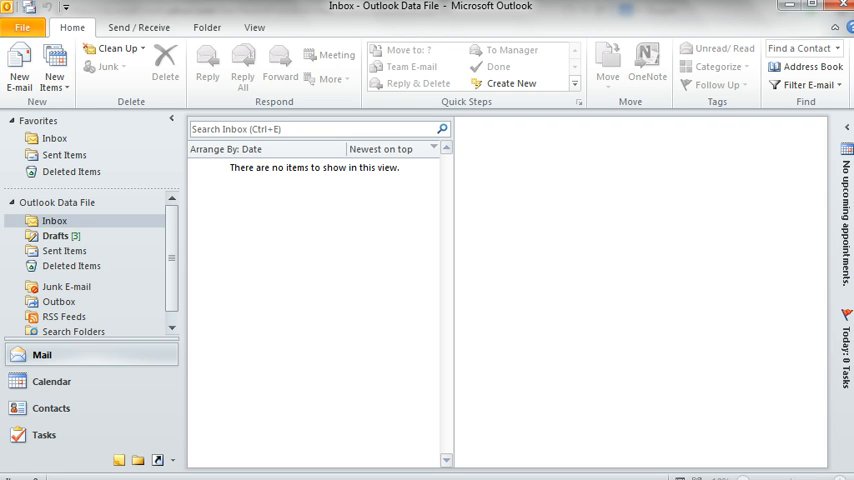
pyautogui.moveTo(575, 97)
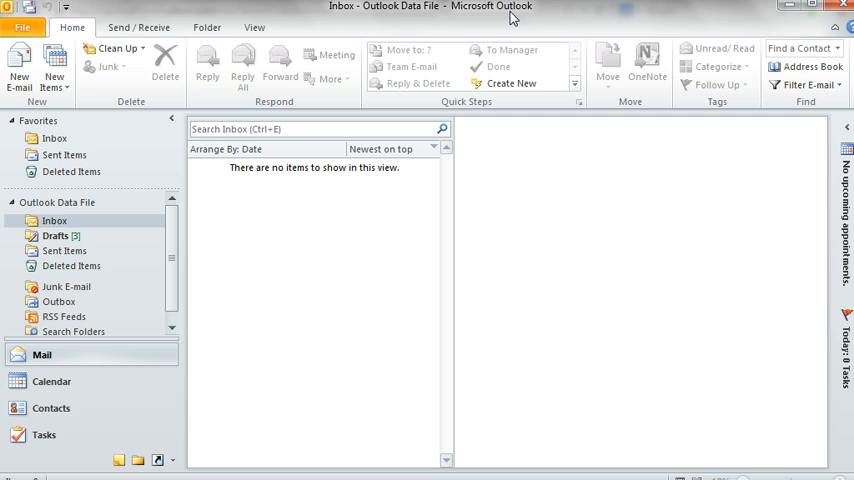
pyautogui.moveTo(135, 195)
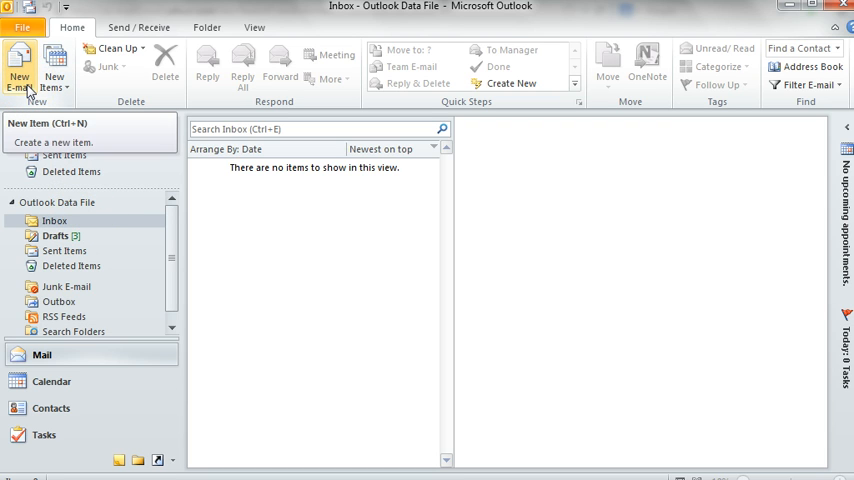
# Step: Create a new Outlook e-mail and bring up the Select Names: Contacts list via To
pyautogui.click(19, 60)
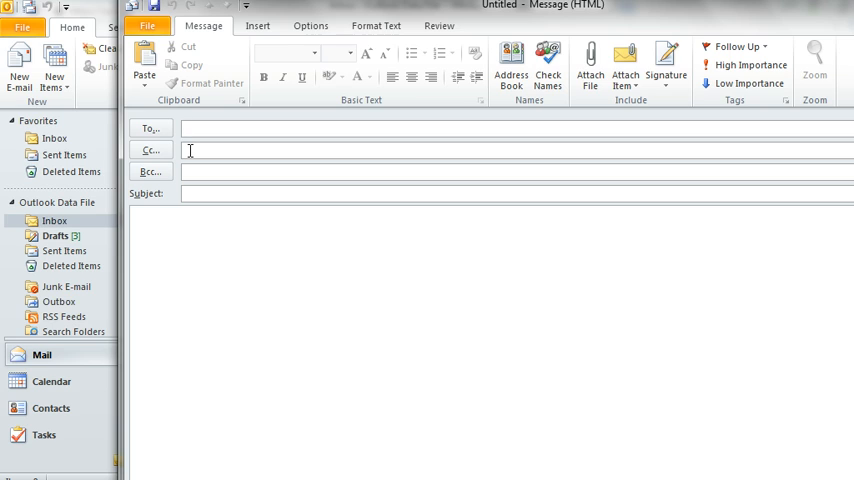
pyautogui.moveTo(190, 171)
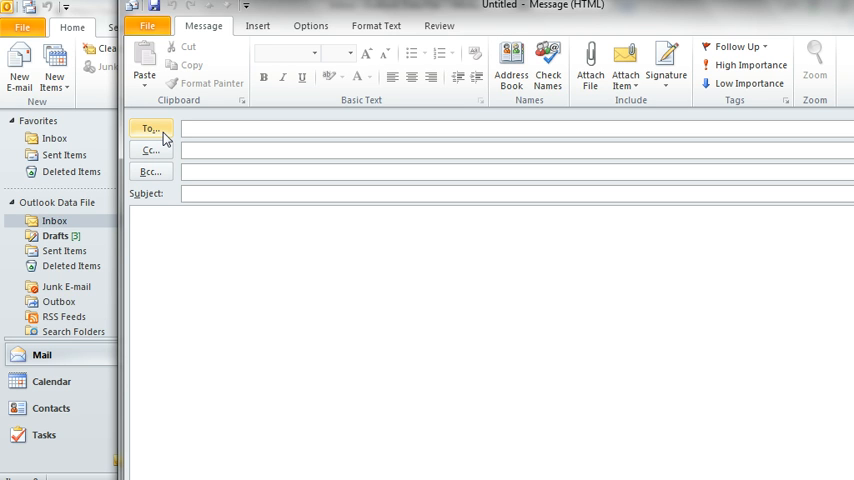
pyautogui.click(150, 129)
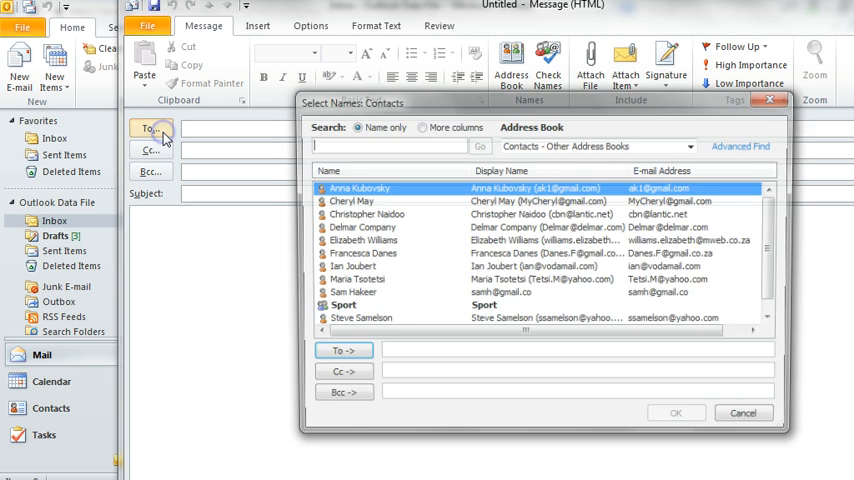